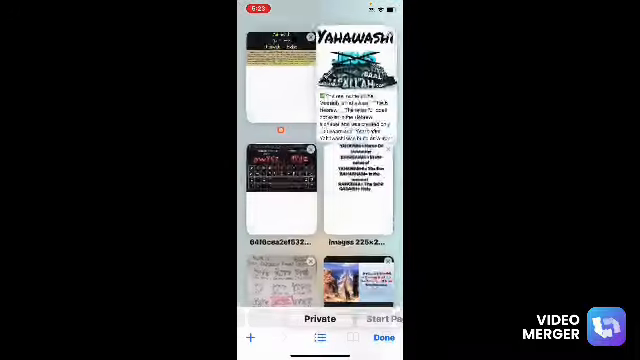
Step: Switch from Safari's private tab overview to the Blue Letter Bible KJV results tab
scroll("down", 3)
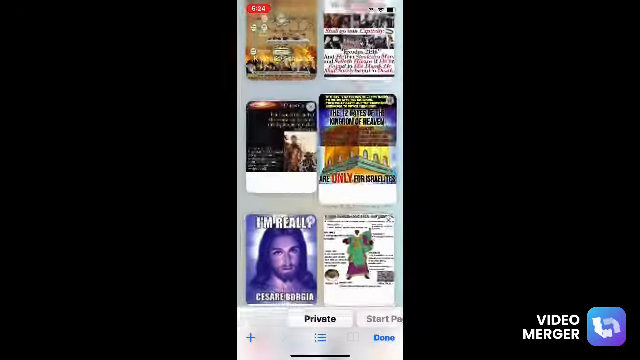
left_click(280, 262)
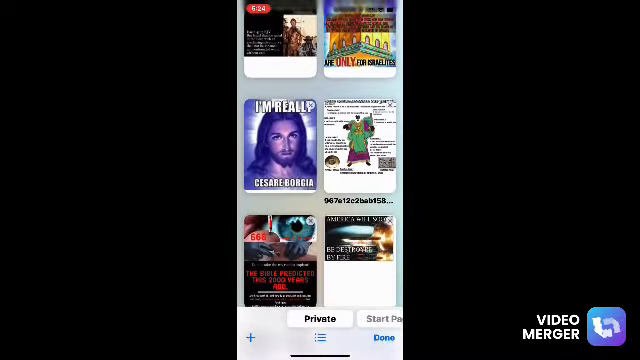
left_click(360, 140)
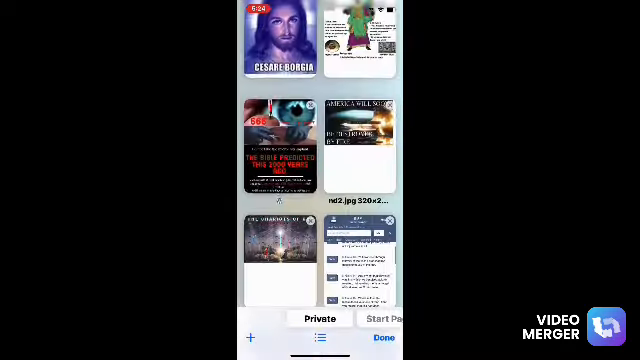
left_click(362, 140)
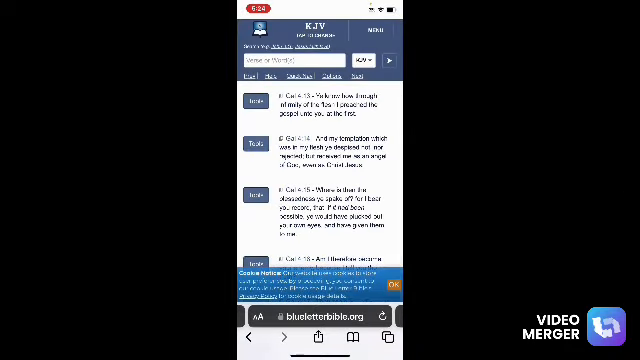
scroll("down", 3)
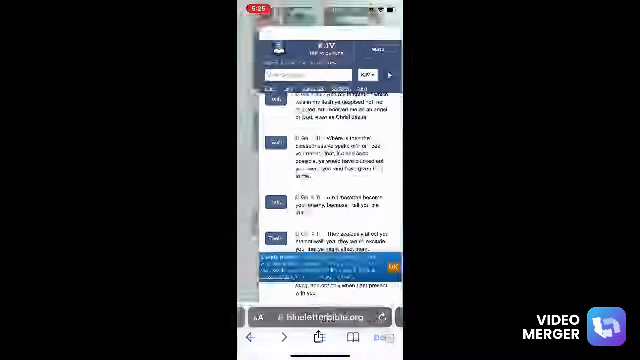
scroll("down", 3)
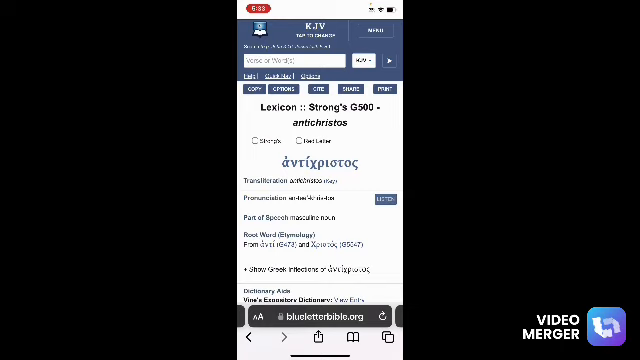
Step: Scroll the KJV 1 John 2 chapter to bring verse 1 about Christ as advocate into view
scroll("down", 3)
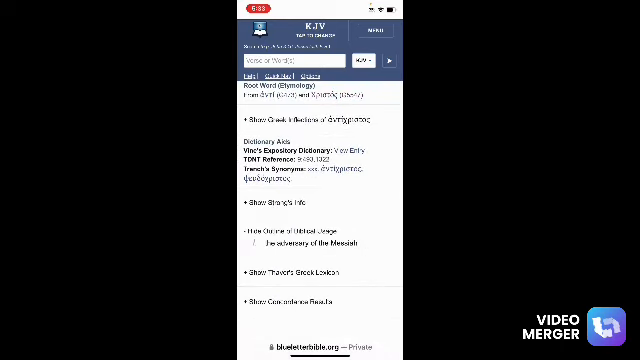
scroll("up", 3)
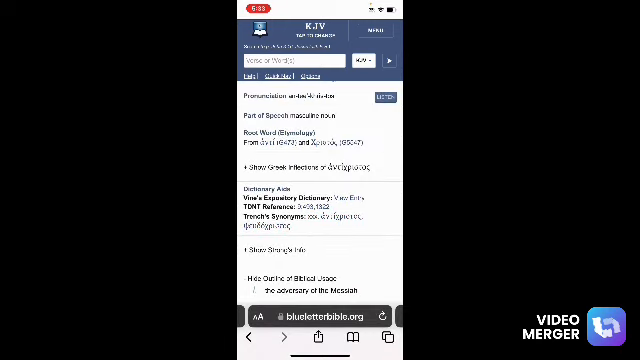
scroll("down", 3)
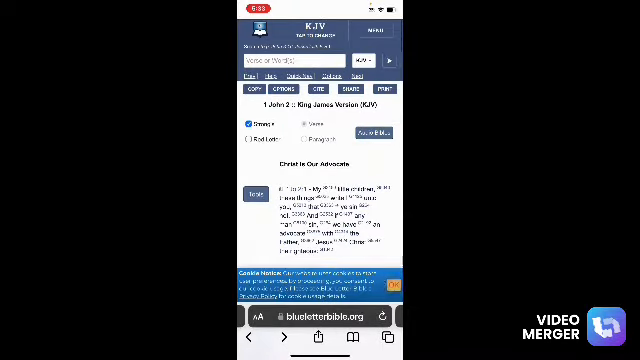
scroll("down", 3)
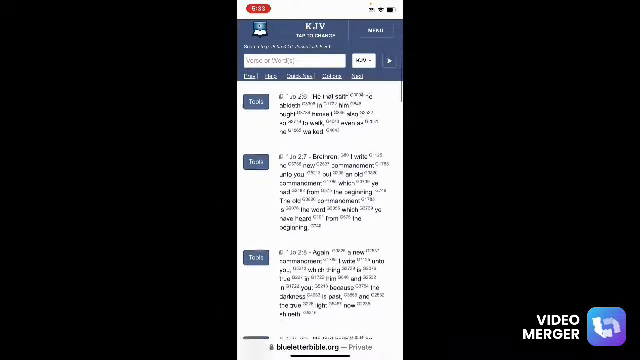
scroll("down", 3)
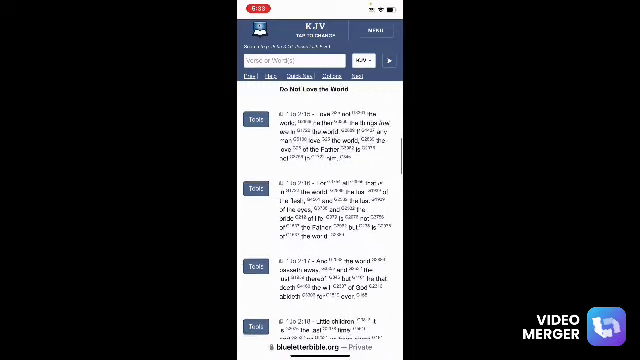
scroll("down", 3)
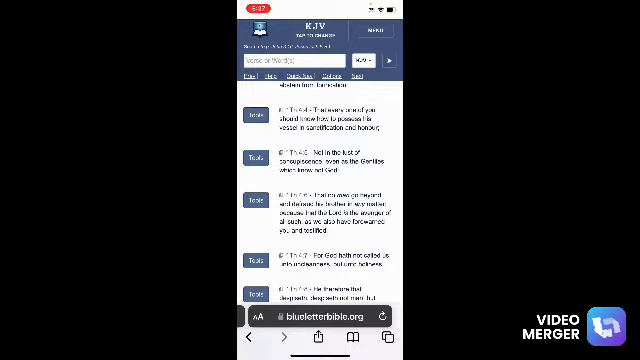
scroll("down", 3)
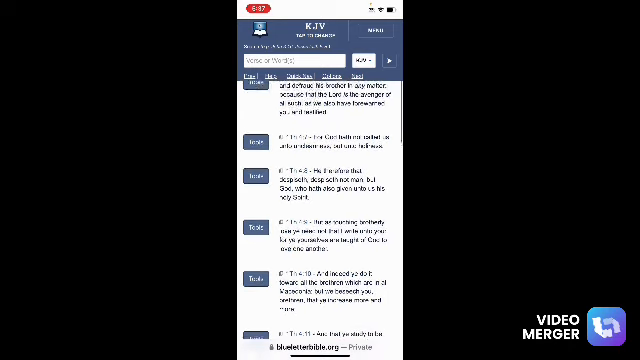
scroll("up", 3)
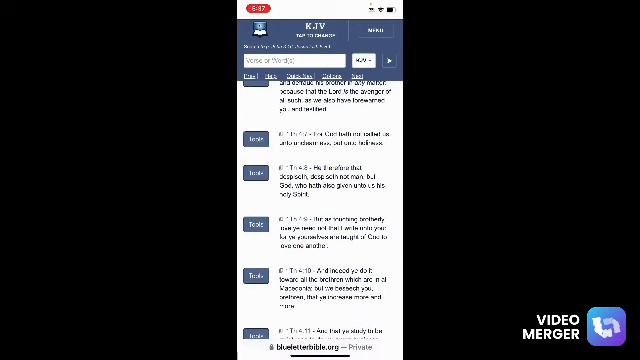